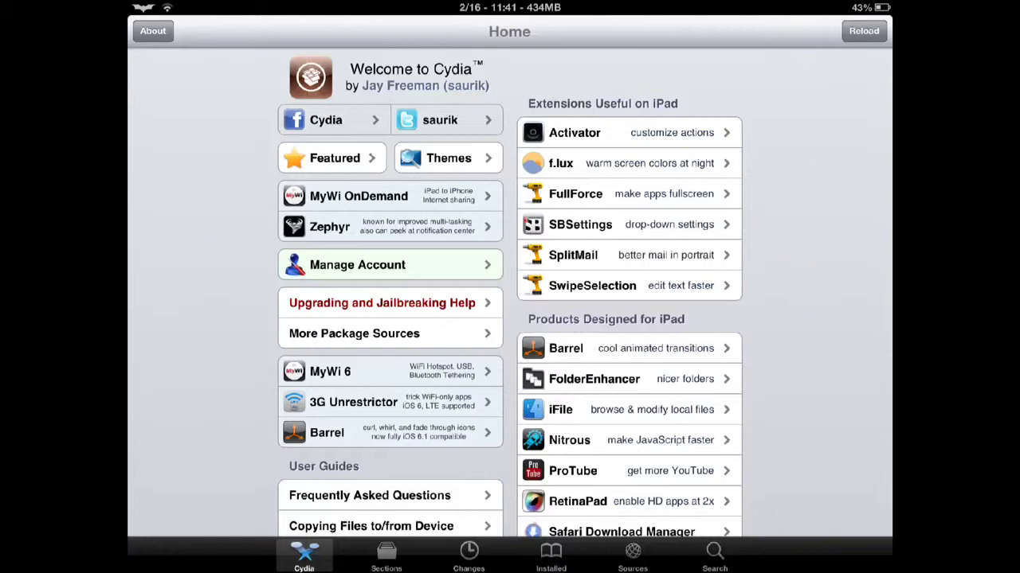
Step: Open Featured, then the Screen Extension Options category listing DisplayOut, Display Recorder, Resupported4+ and Veency
{"action": "left_click", "coordinate": [332, 158]}
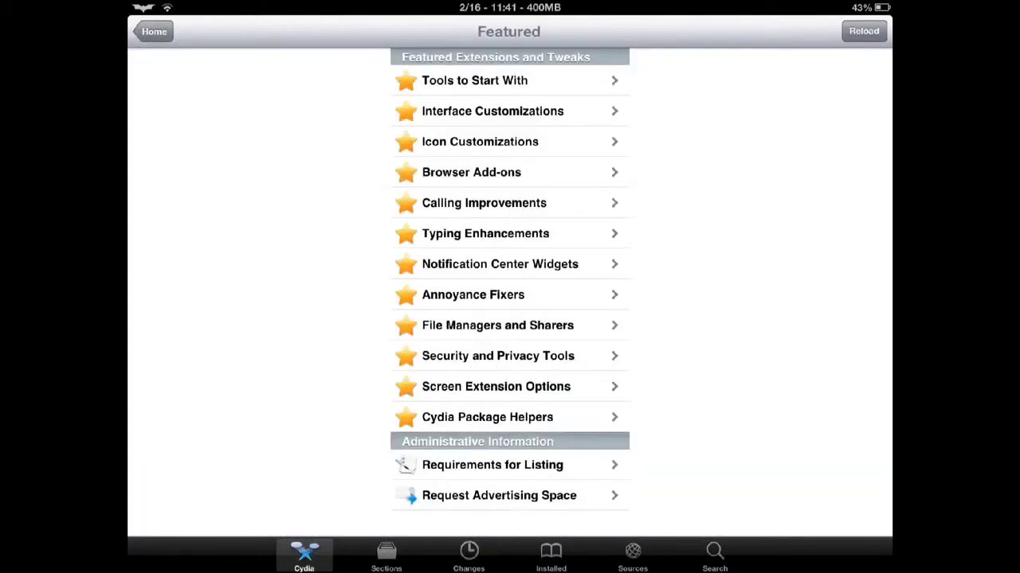
{"action": "left_click", "coordinate": [496, 386]}
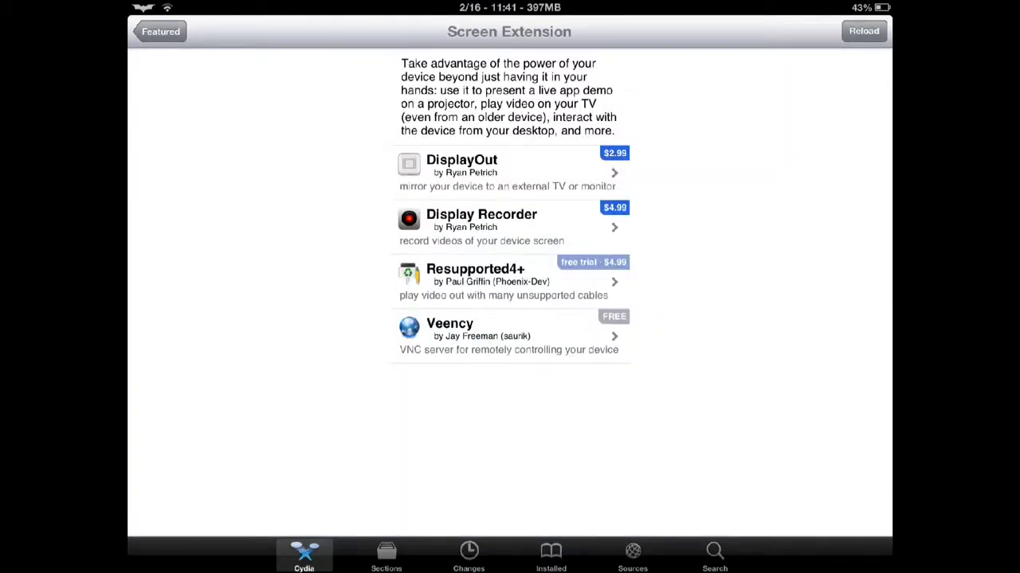
Step: Open the $4.99 Display Recorder package page and scroll through its features, changes and details
{"action": "left_click", "coordinate": [482, 227]}
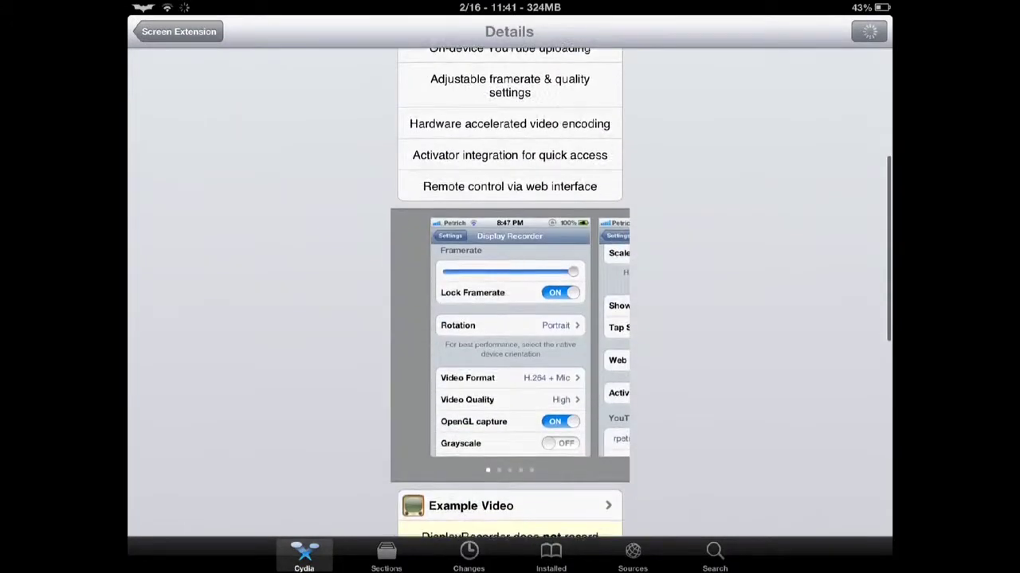
{"action": "scroll", "scroll_direction": "down", "scroll_amount": 3}
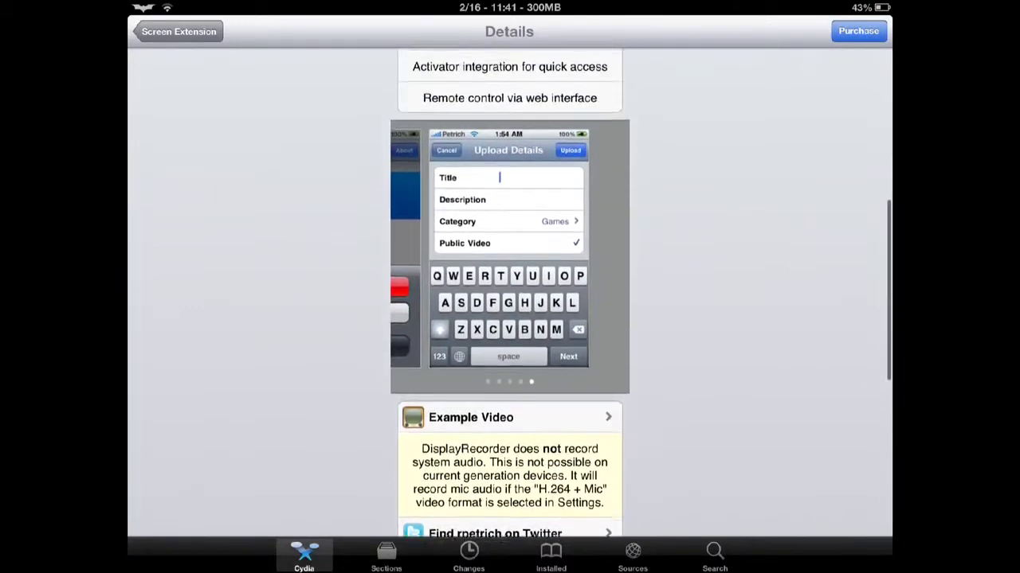
{"action": "scroll", "scroll_direction": "down", "scroll_amount": 3}
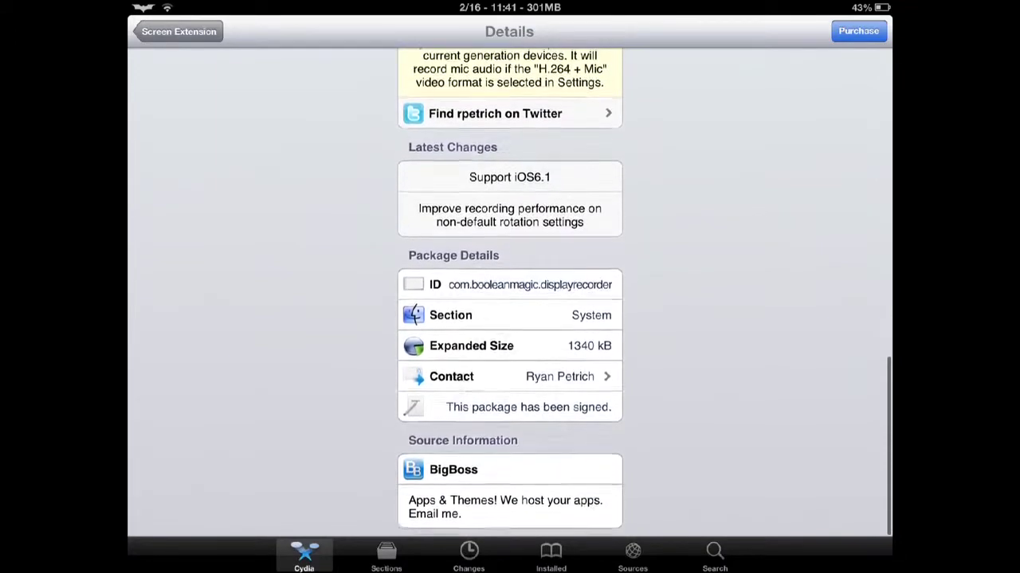
{"action": "scroll", "scroll_direction": "up", "scroll_amount": 3}
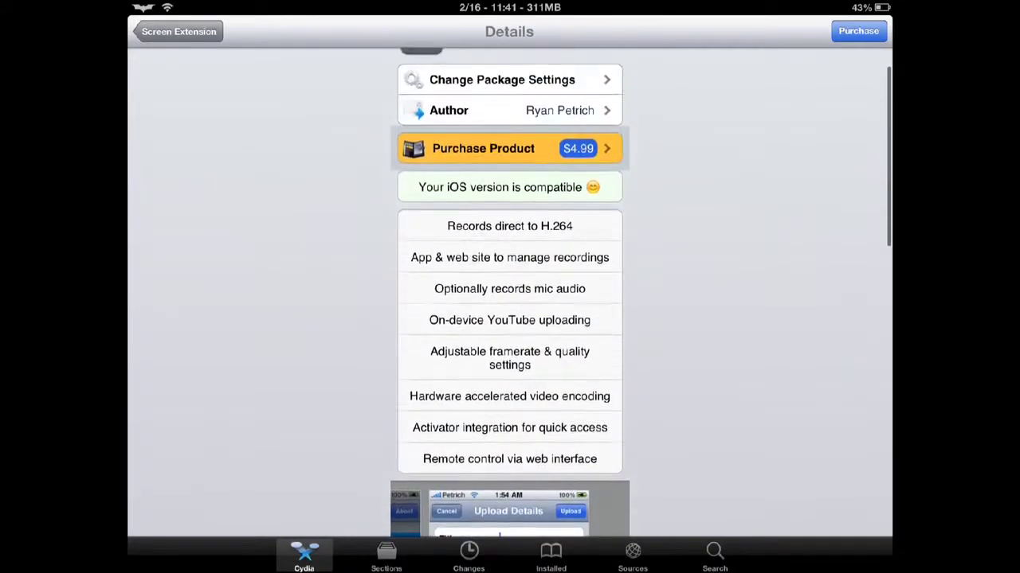
{"action": "scroll", "scroll_direction": "up", "scroll_amount": 3}
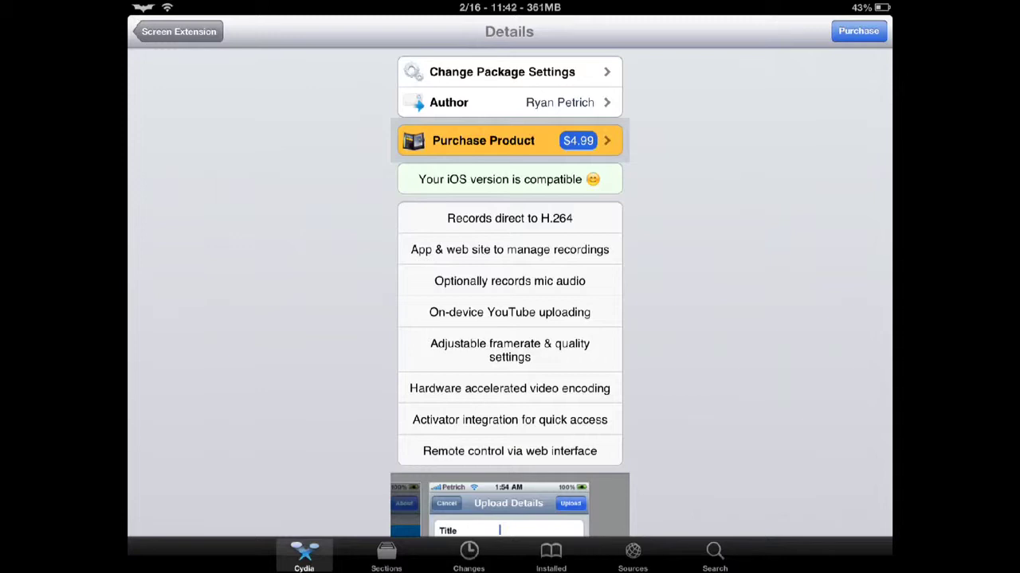
{"action": "scroll", "scroll_direction": "down", "scroll_amount": 3}
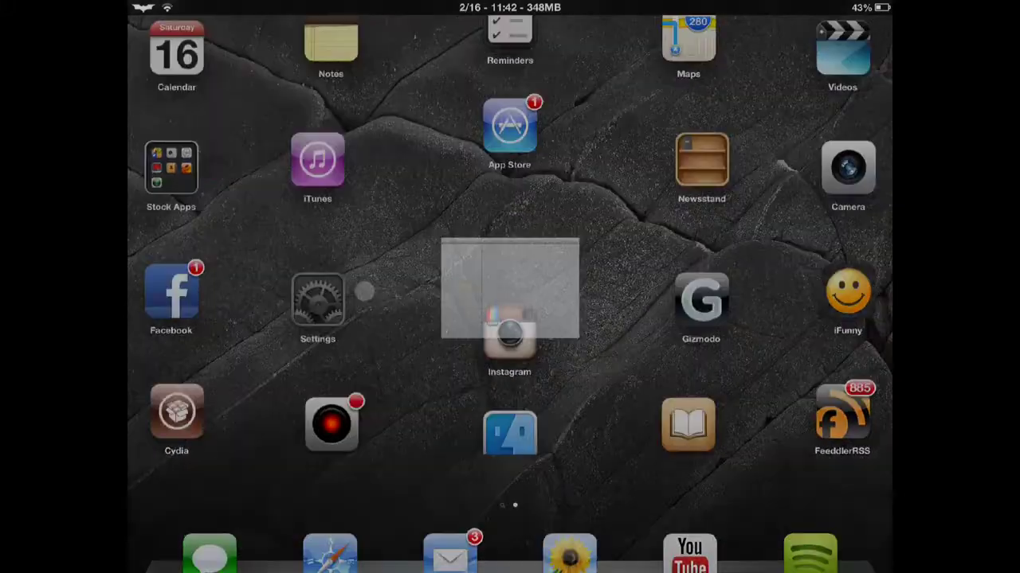
Step: Open Display Recorder's Settings page, confirm H.264/MOV video format, and return to its preferences
{"action": "left_click", "coordinate": [317, 300]}
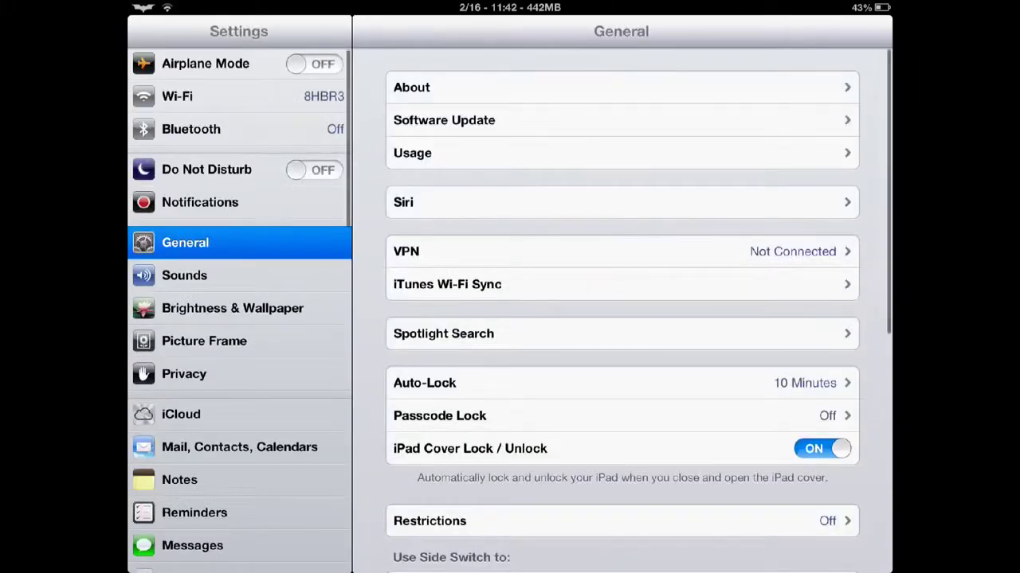
{"action": "scroll", "scroll_direction": "down", "scroll_amount": 3}
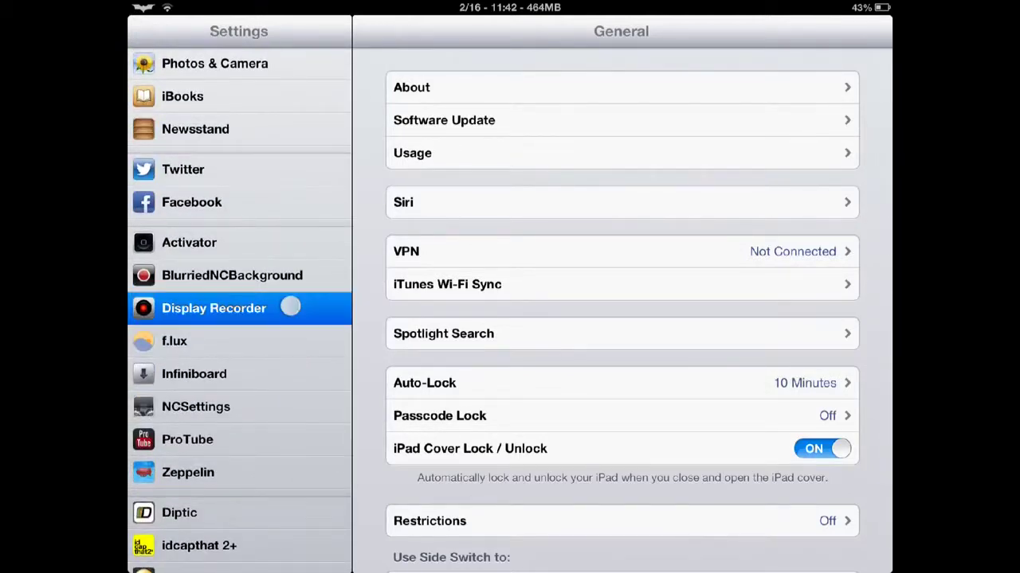
{"action": "left_click", "coordinate": [213, 309]}
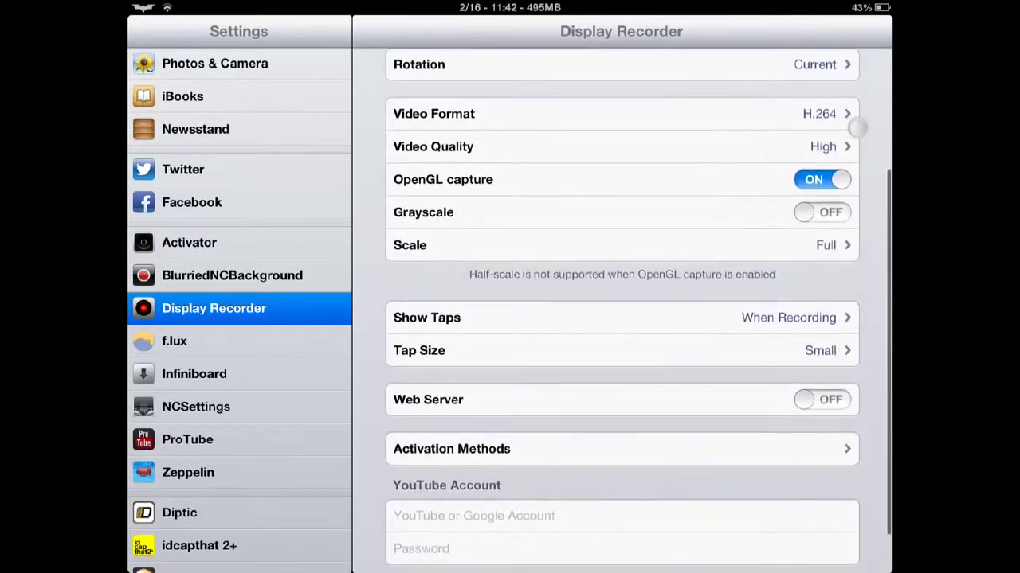
{"action": "left_click", "coordinate": [620, 113]}
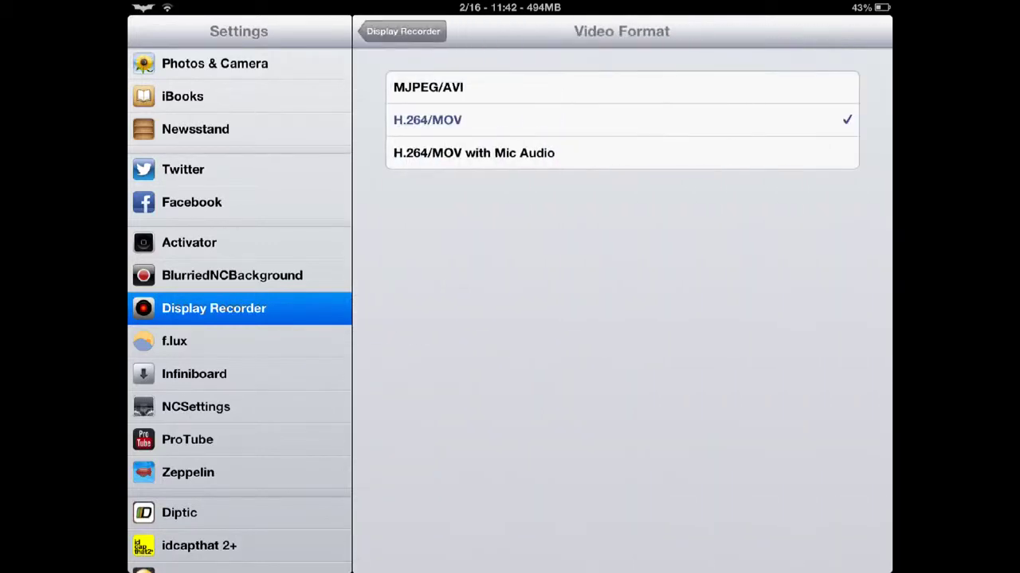
{"action": "left_click", "coordinate": [403, 31]}
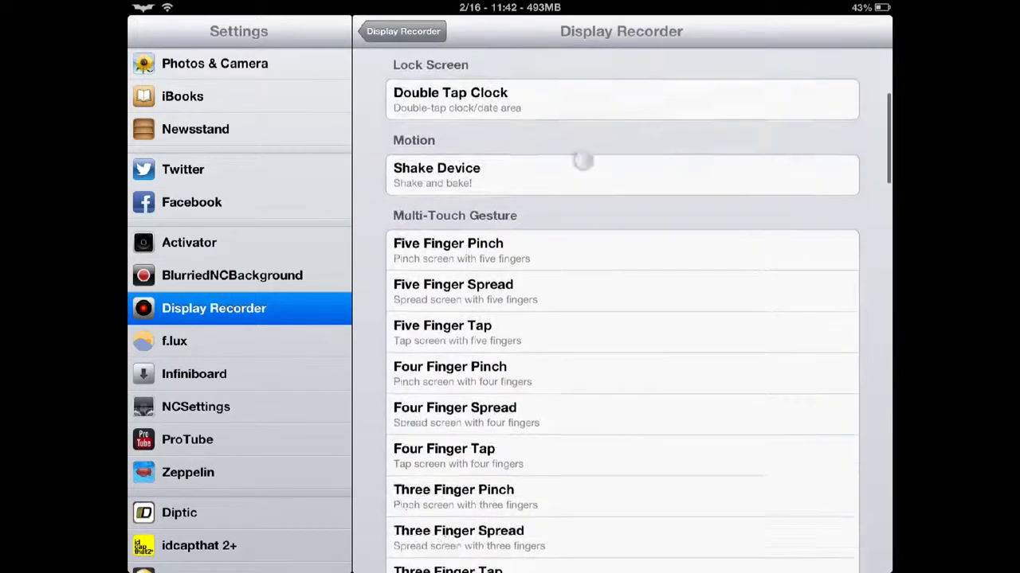
Step: Scroll up and down through Display Recorder's Activation Methods gesture and button list
{"action": "scroll", "scroll_direction": "down", "scroll_amount": 3}
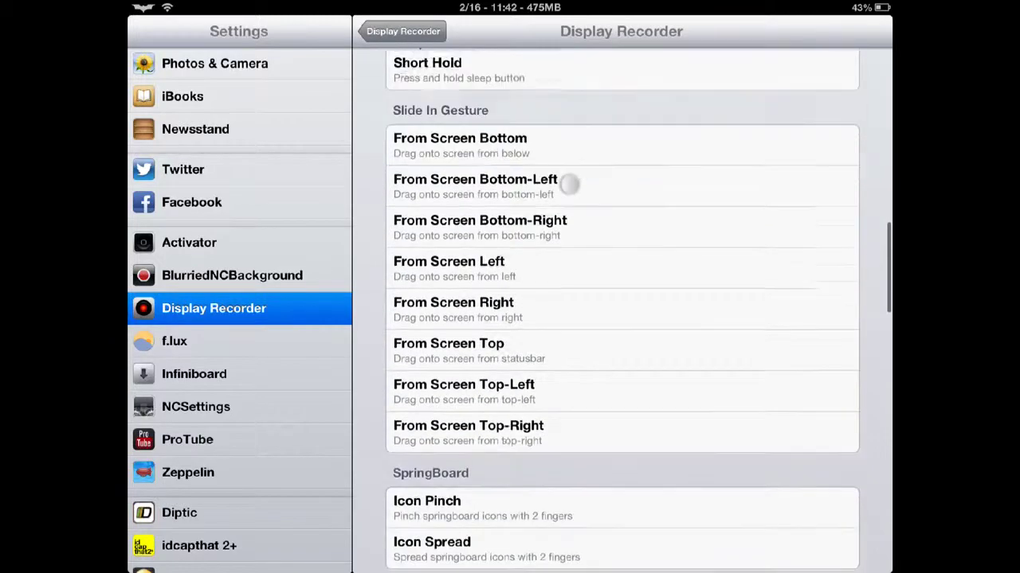
{"action": "scroll", "scroll_direction": "up", "scroll_amount": 3}
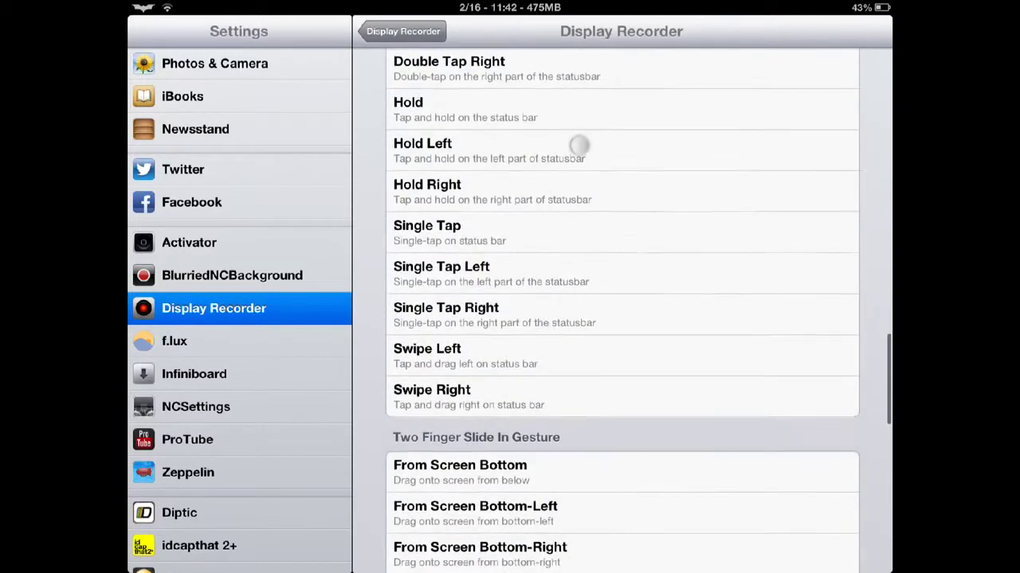
{"action": "scroll", "scroll_direction": "down", "scroll_amount": 3}
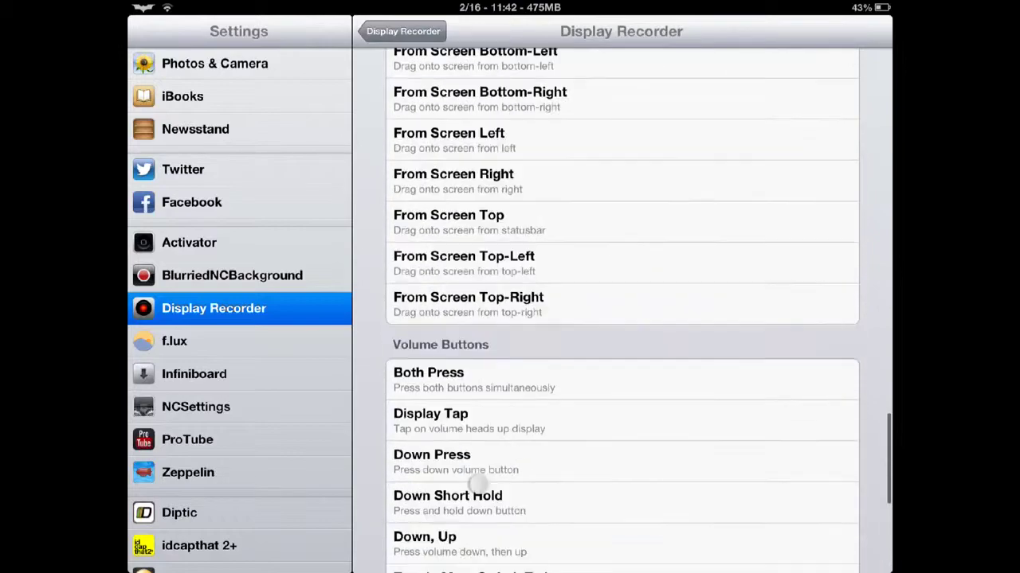
{"action": "scroll", "scroll_direction": "up", "scroll_amount": 3}
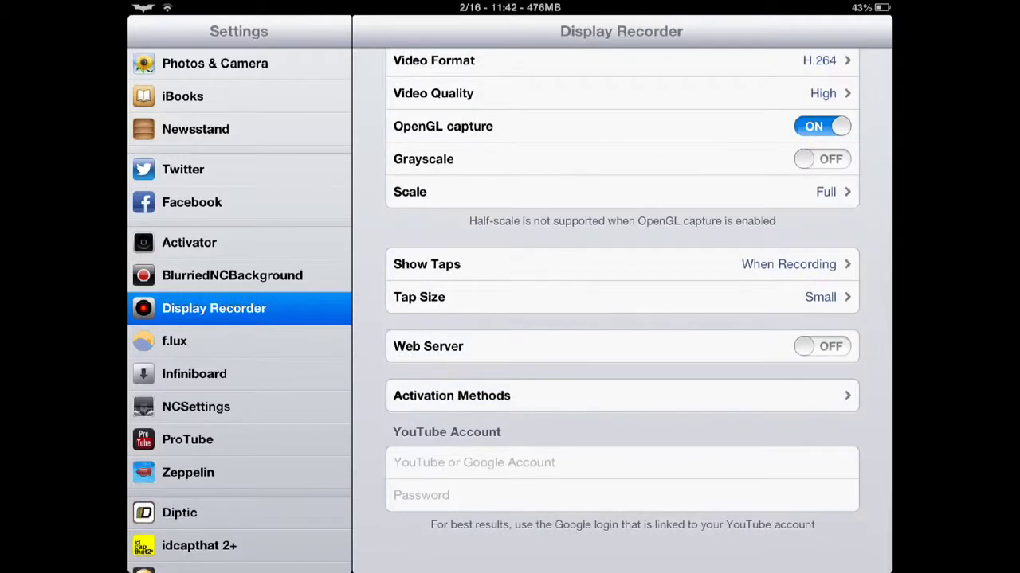
{"action": "left_click", "coordinate": [621, 296]}
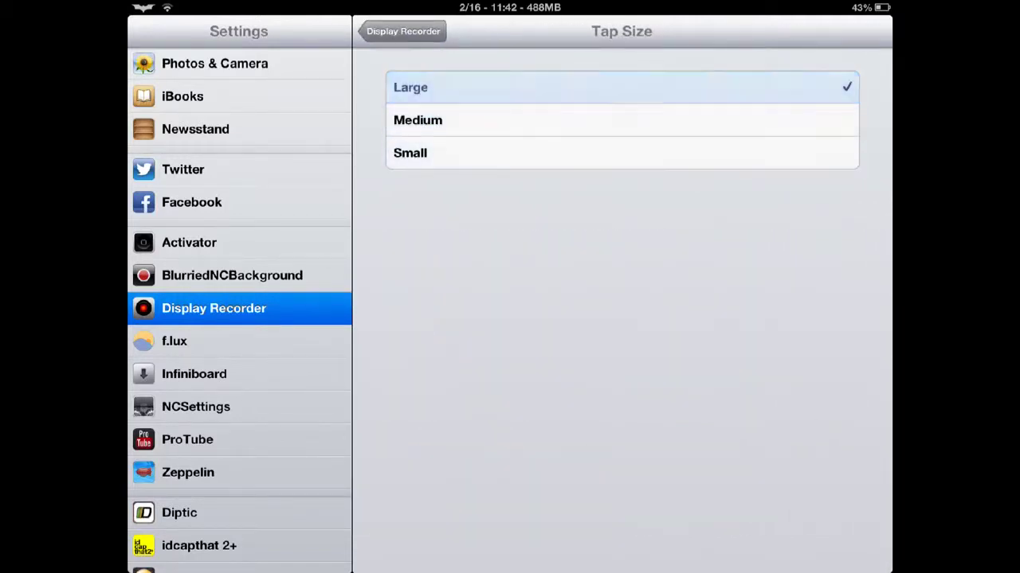
{"action": "left_click", "coordinate": [621, 152]}
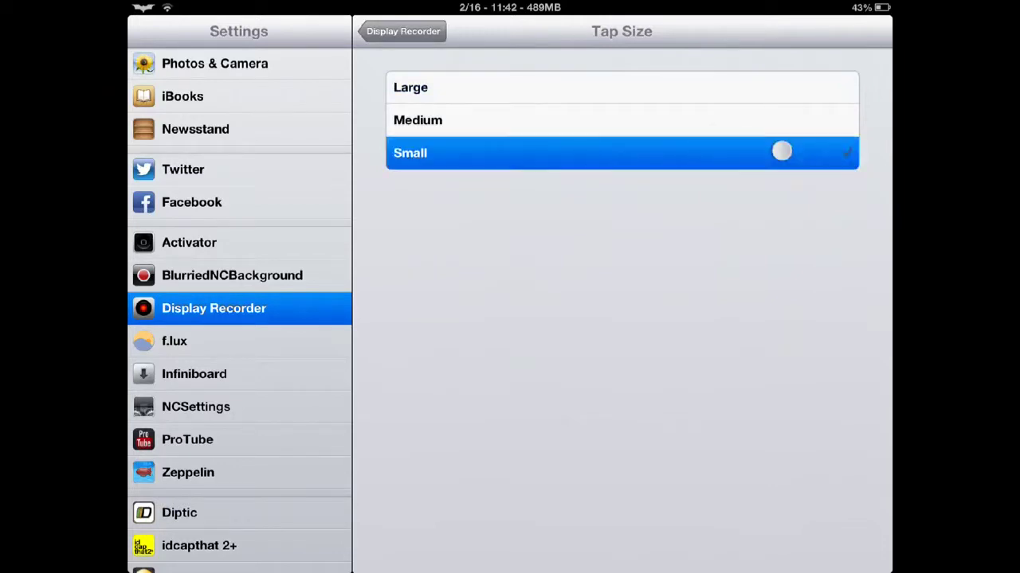
{"action": "left_click", "coordinate": [402, 31]}
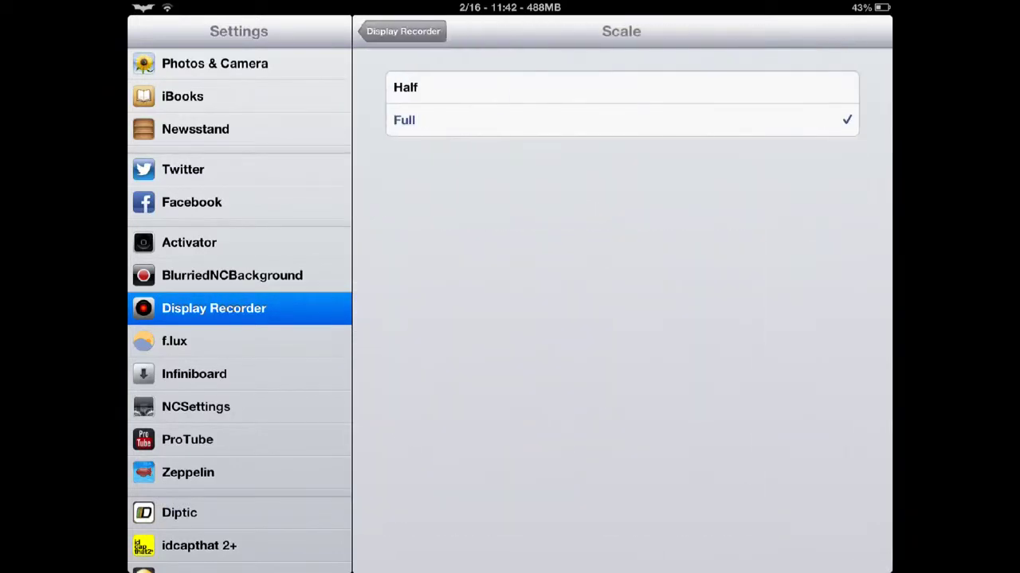
{"action": "left_click", "coordinate": [403, 31]}
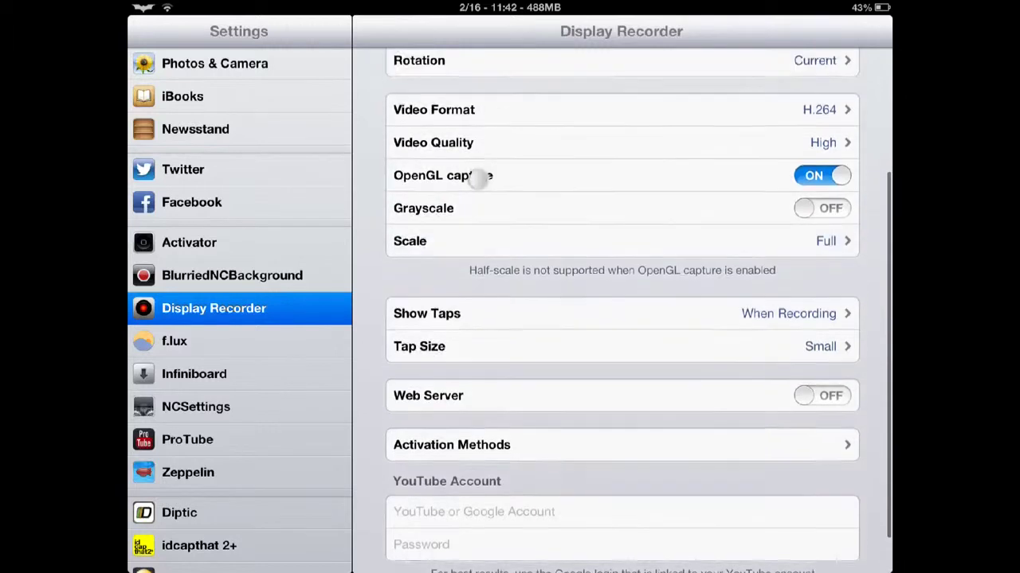
{"action": "scroll", "scroll_direction": "up", "scroll_amount": 3}
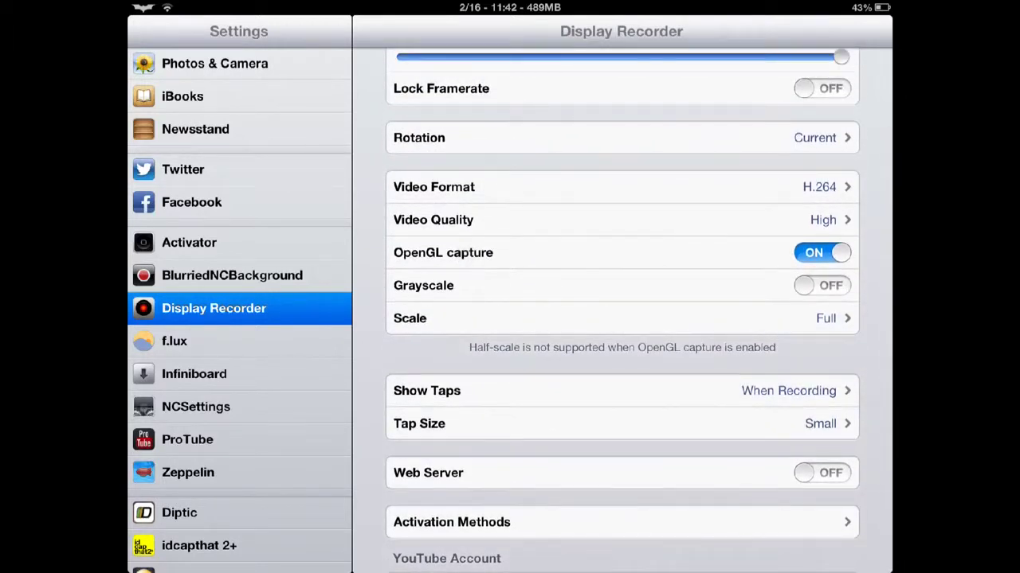
{"action": "left_click", "coordinate": [621, 137]}
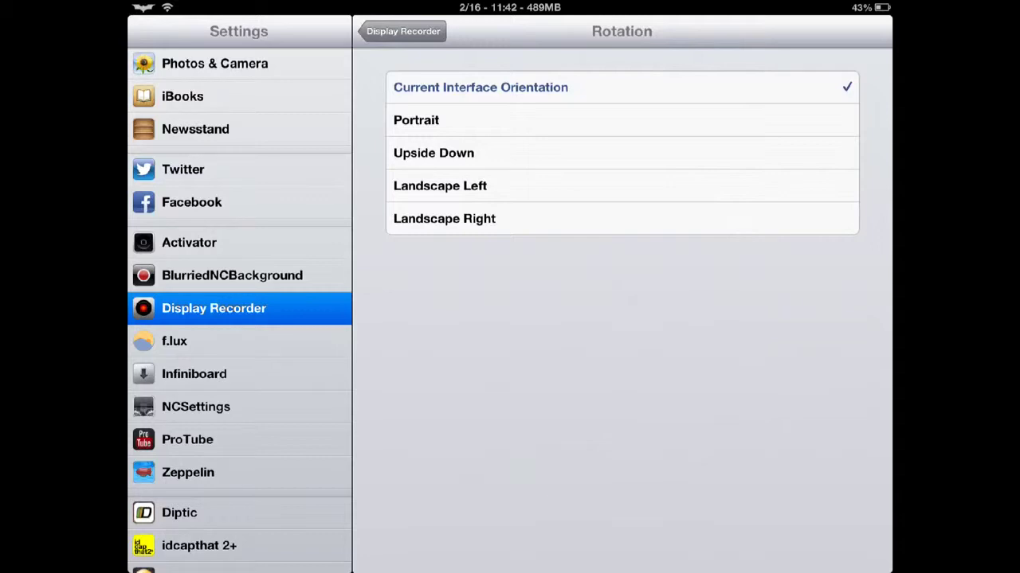
{"action": "left_click", "coordinate": [403, 31]}
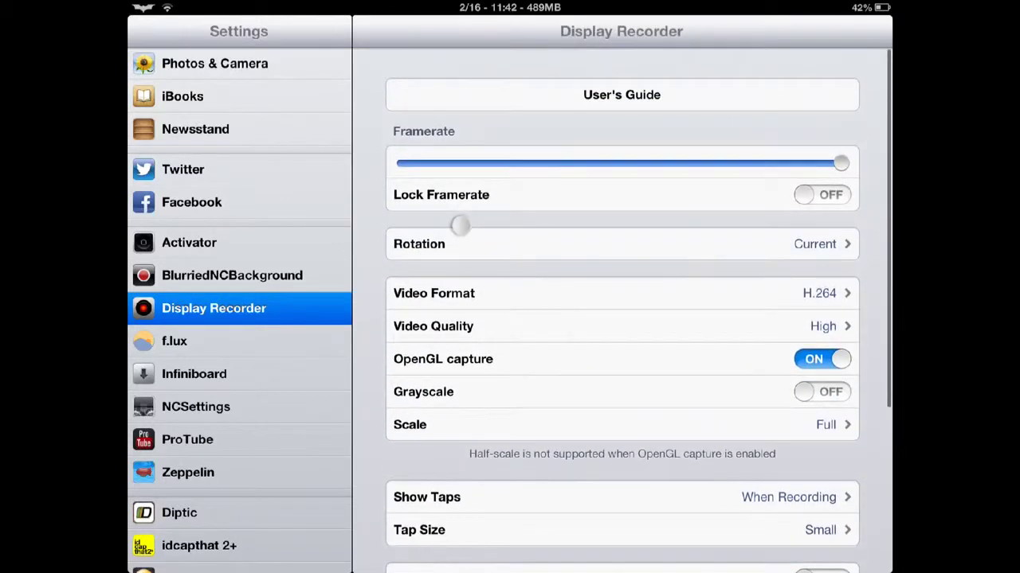
Step: Read the Display Recorder User's Guide in Safari, then launch the Display Recorder app
{"action": "left_click", "coordinate": [621, 94]}
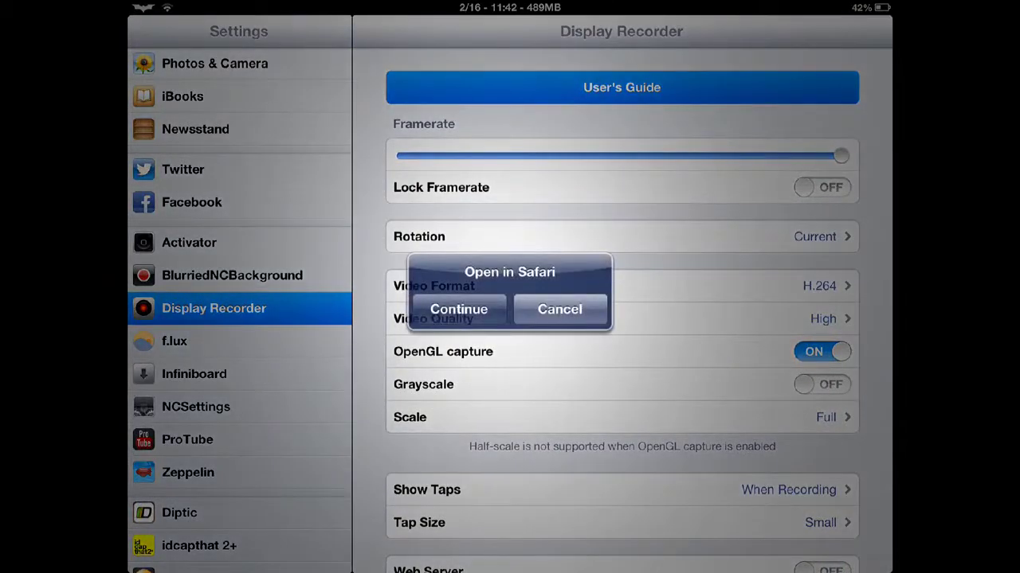
{"action": "left_click", "coordinate": [458, 309]}
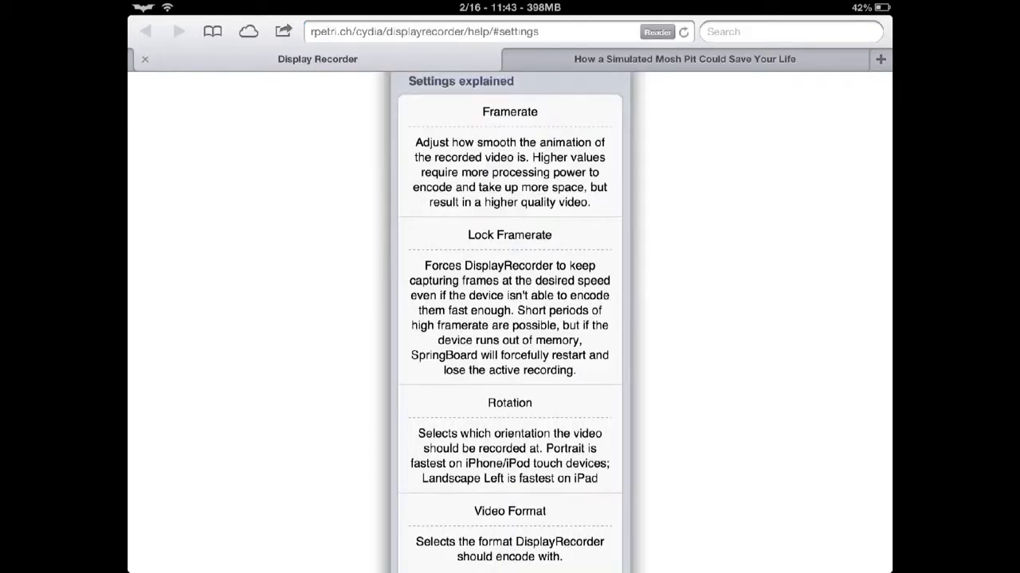
{"action": "scroll", "scroll_direction": "down", "scroll_amount": 3}
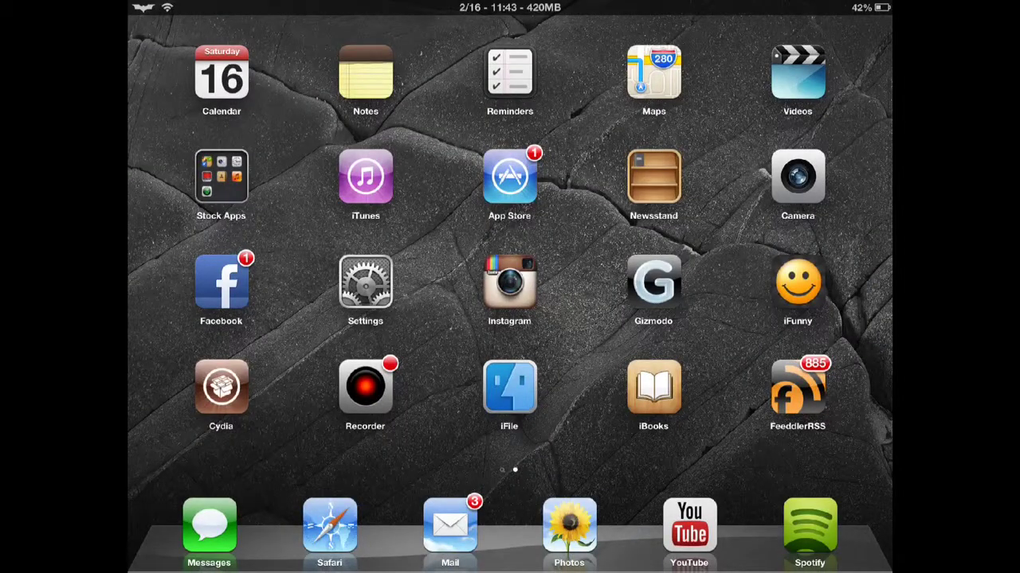
{"action": "left_click", "coordinate": [365, 388]}
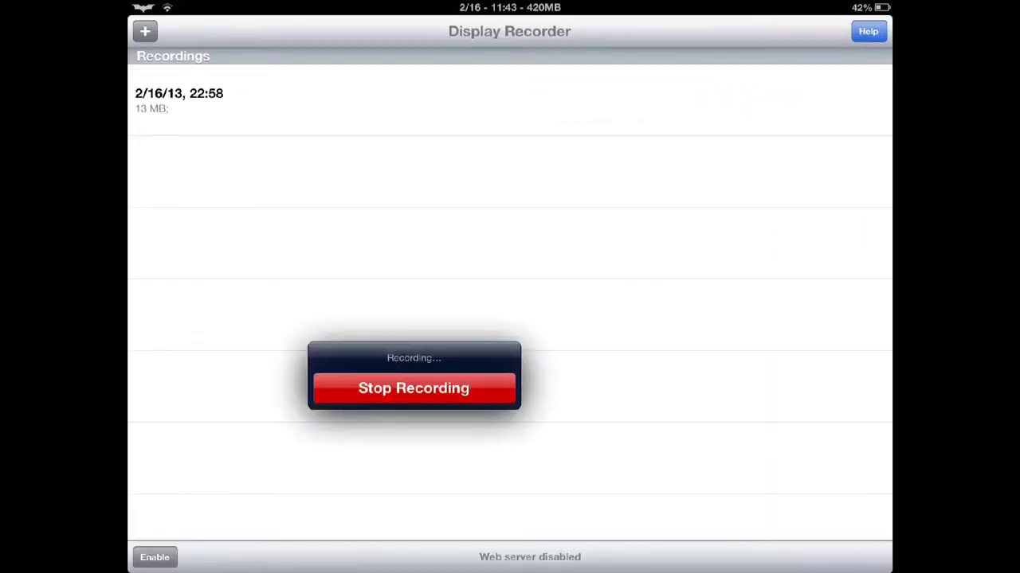